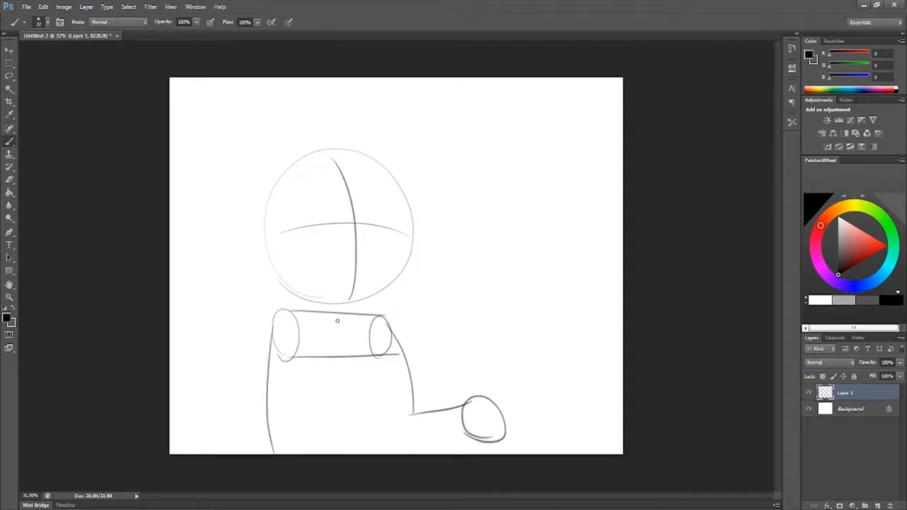
# Sketch the knight's rough body, armored torso, helmet and arm over the guide lines
pyautogui.moveTo(300, 224); pyautogui.dragTo(338, 411)
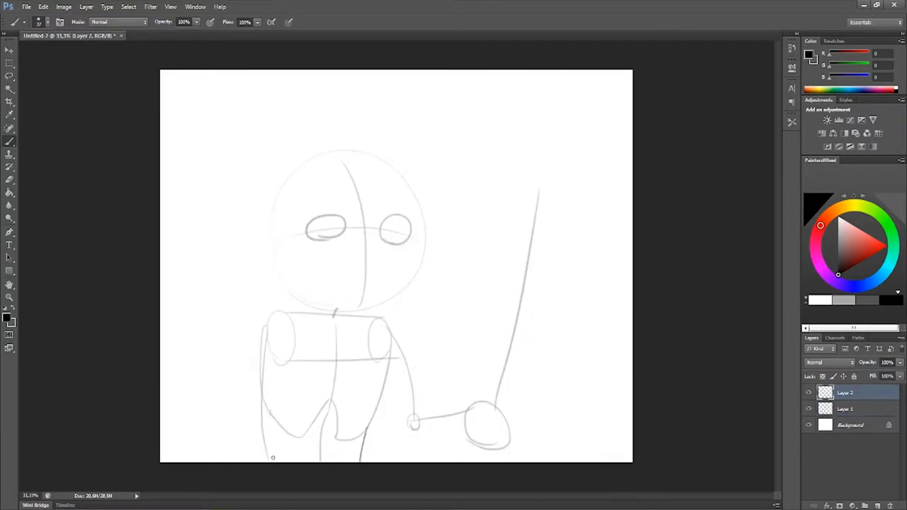
pyautogui.moveTo(298, 319); pyautogui.dragTo(255, 453)
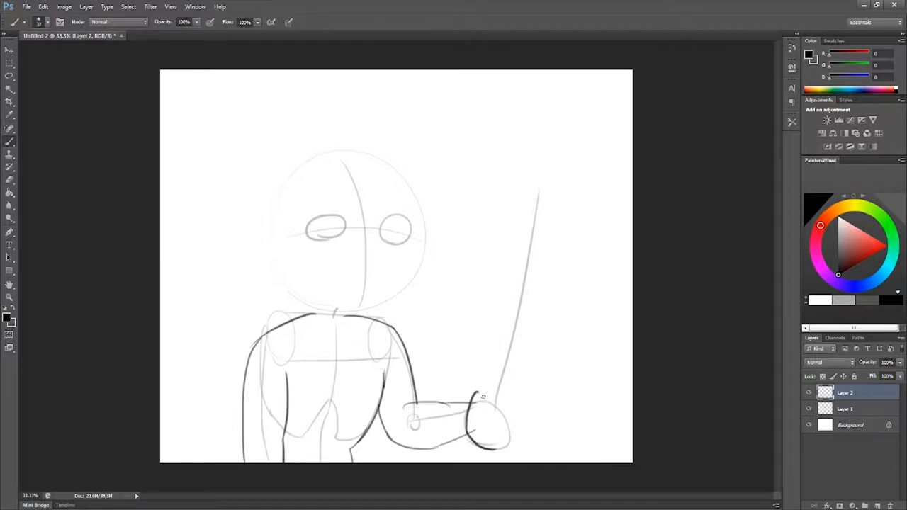
pyautogui.moveTo(471, 403); pyautogui.dragTo(508, 439)
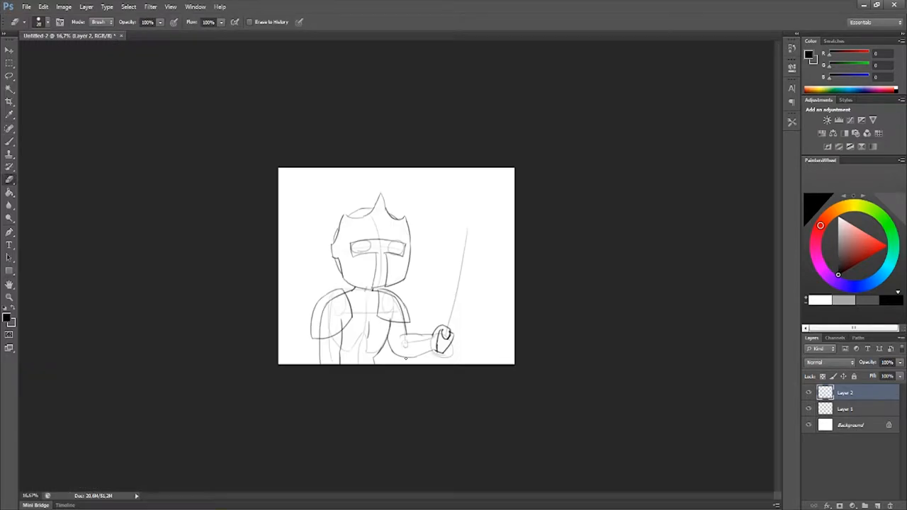
# Zoom in on the sketch to refine shoulder armor, chest plates, visor and hand
pyautogui.press('ctrl++')
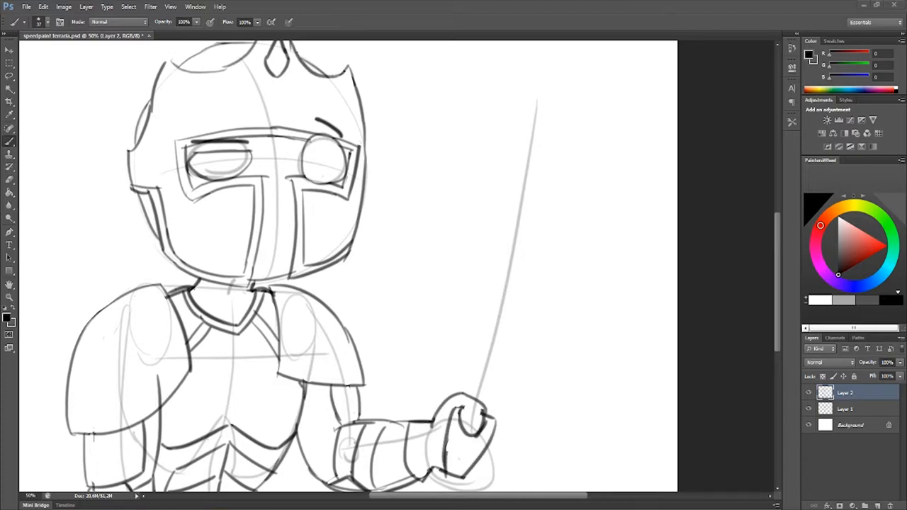
# Ink a thick black outline over the helmet on the line-art layer
pyautogui.moveTo(425, 375); pyautogui.dragTo(532, 404)
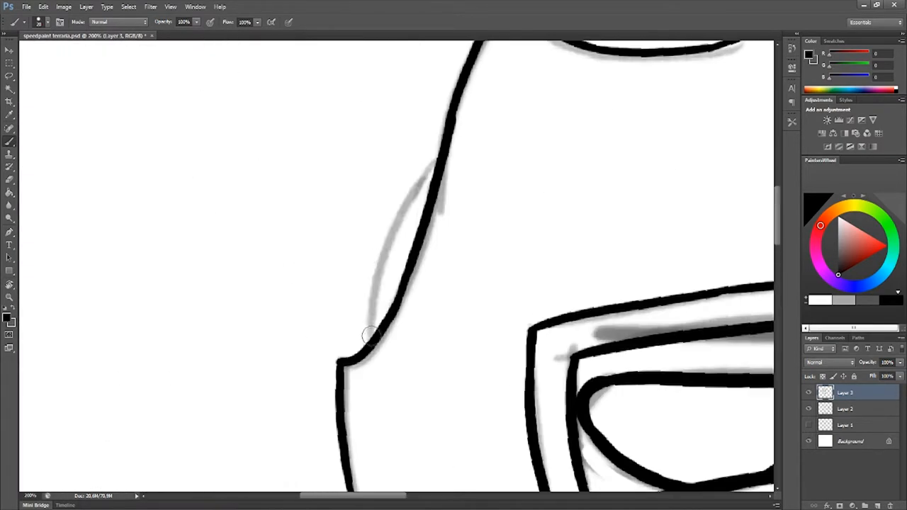
# Zoom out to finish the line art and lay flat gray armor with yellow helmet trim
pyautogui.press('ctrl+-')
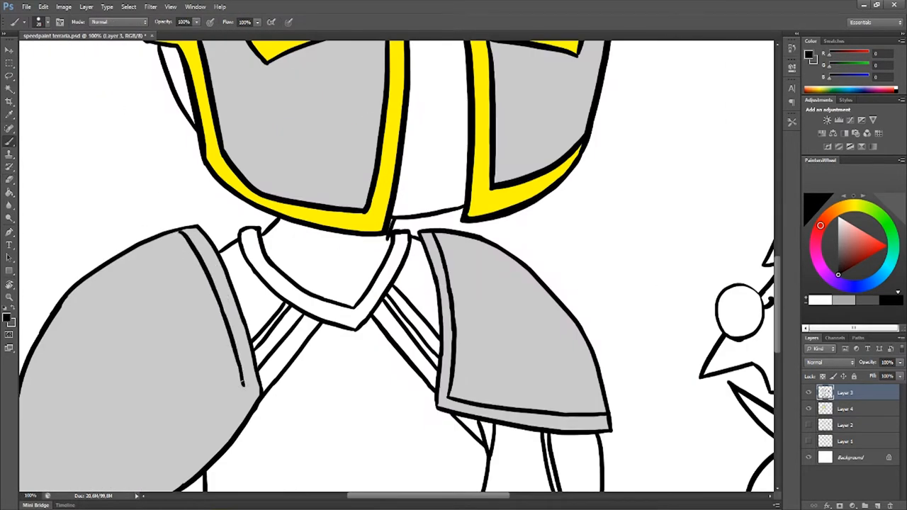
# Fill the knight's monocle eyepiece light blue with the Paint Bucket
pyautogui.scroll(-3)
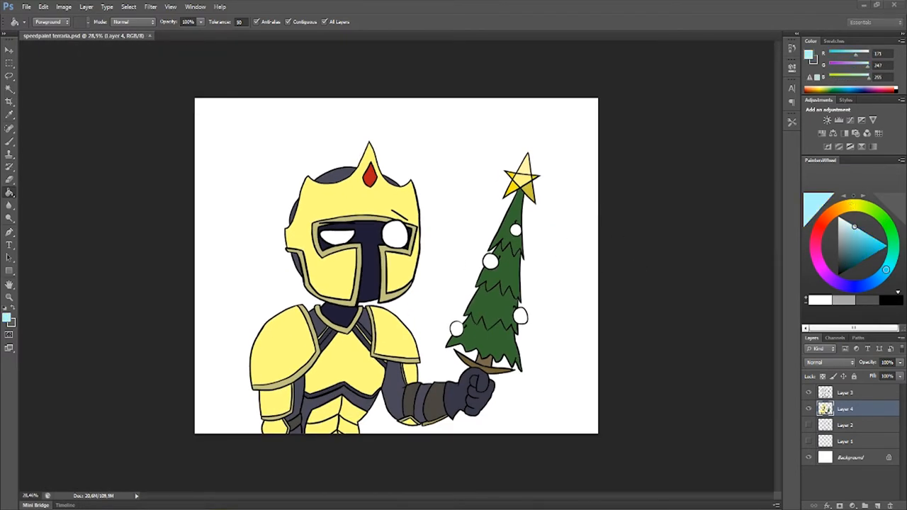
pyautogui.click(391, 234)
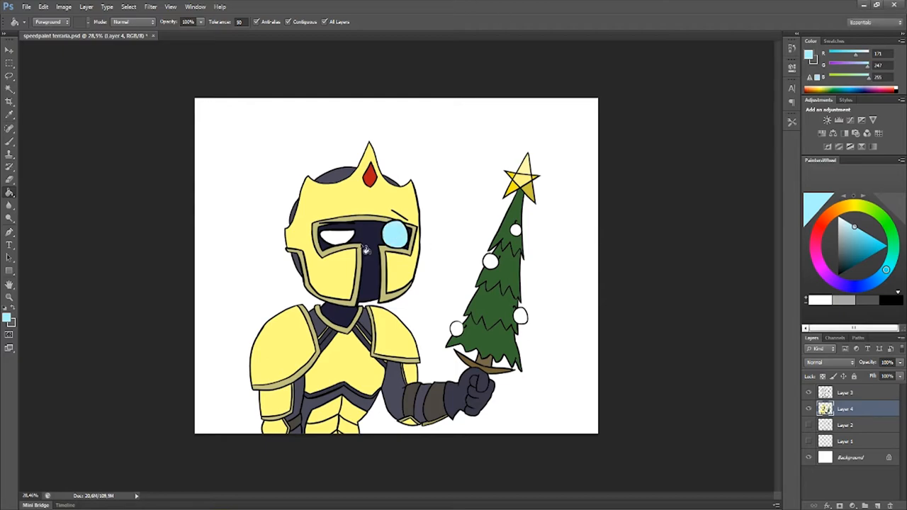